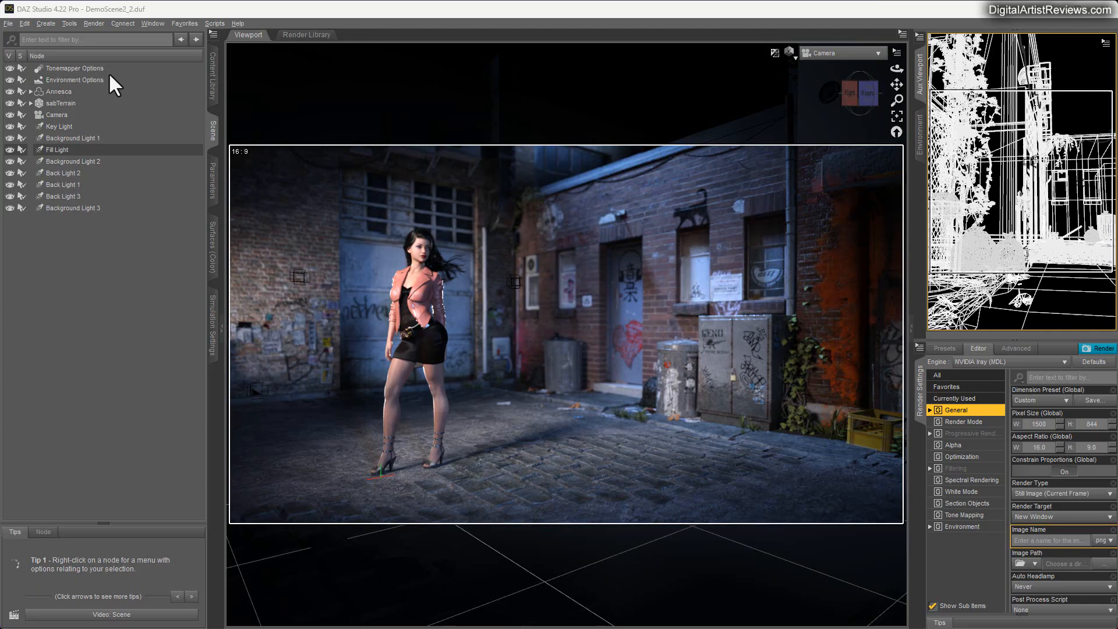
- Inspect the light settings of the Key Light, Background Light 1 and Back Light 1
click(58, 126)
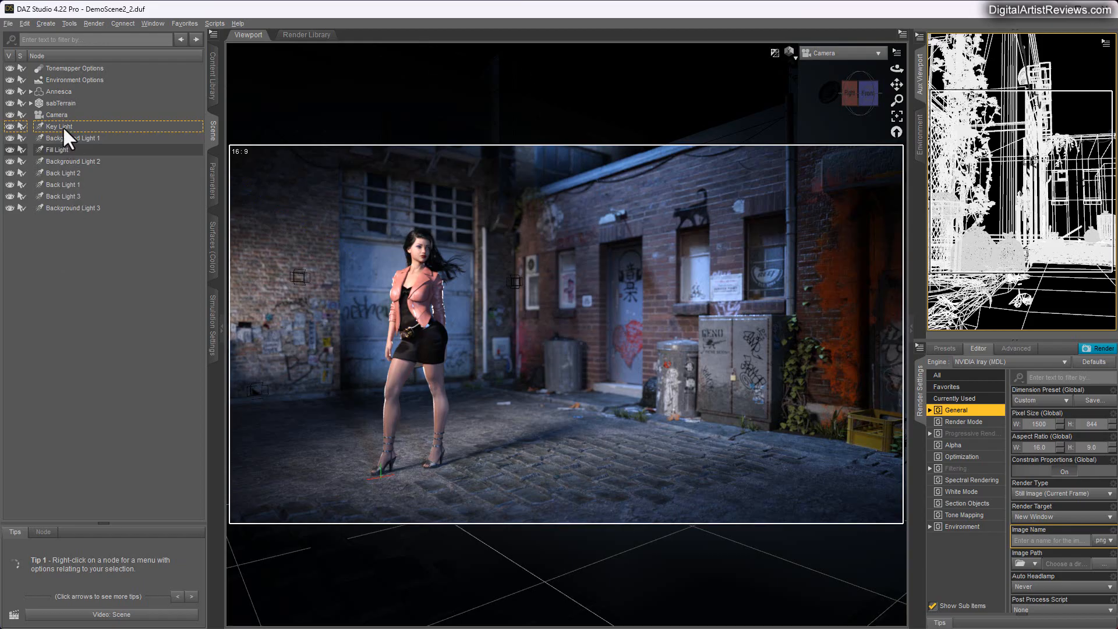
click(52, 126)
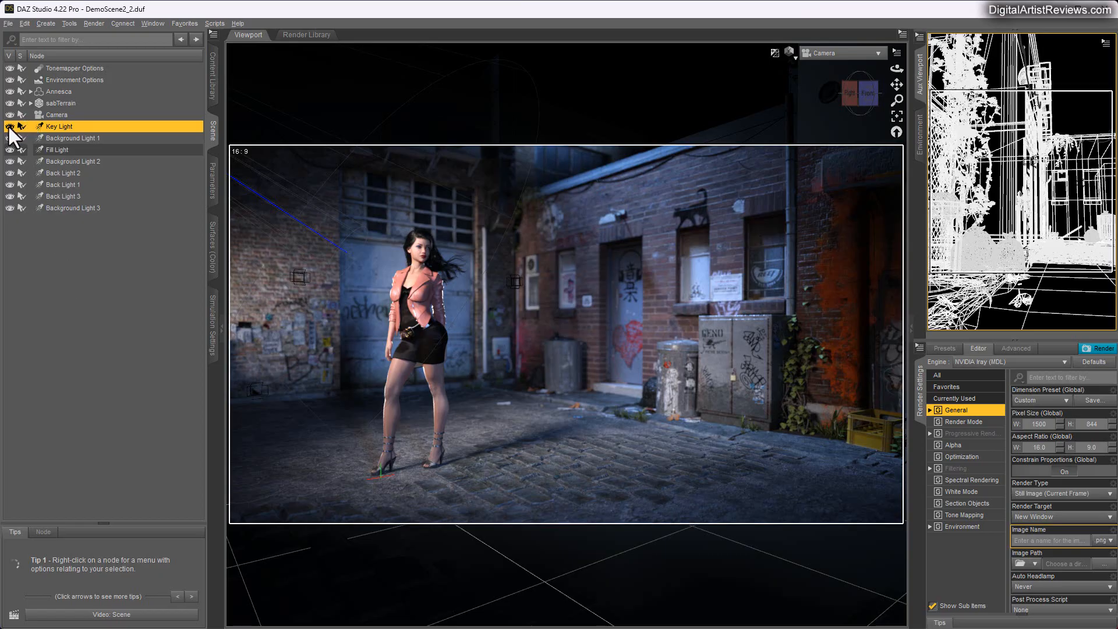
click(8, 126)
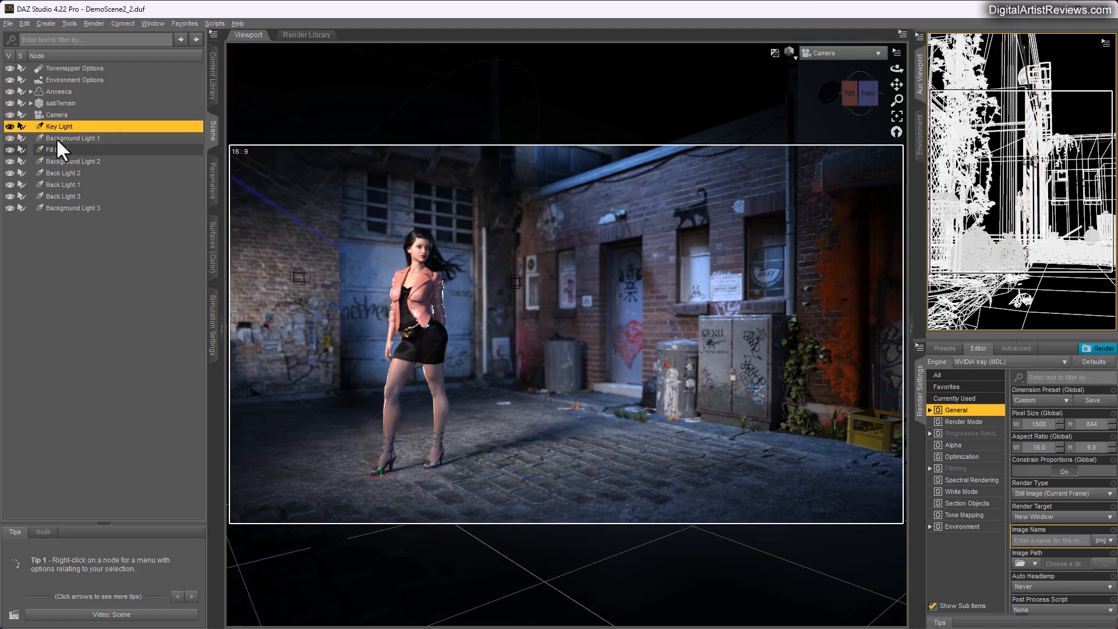
click(213, 177)
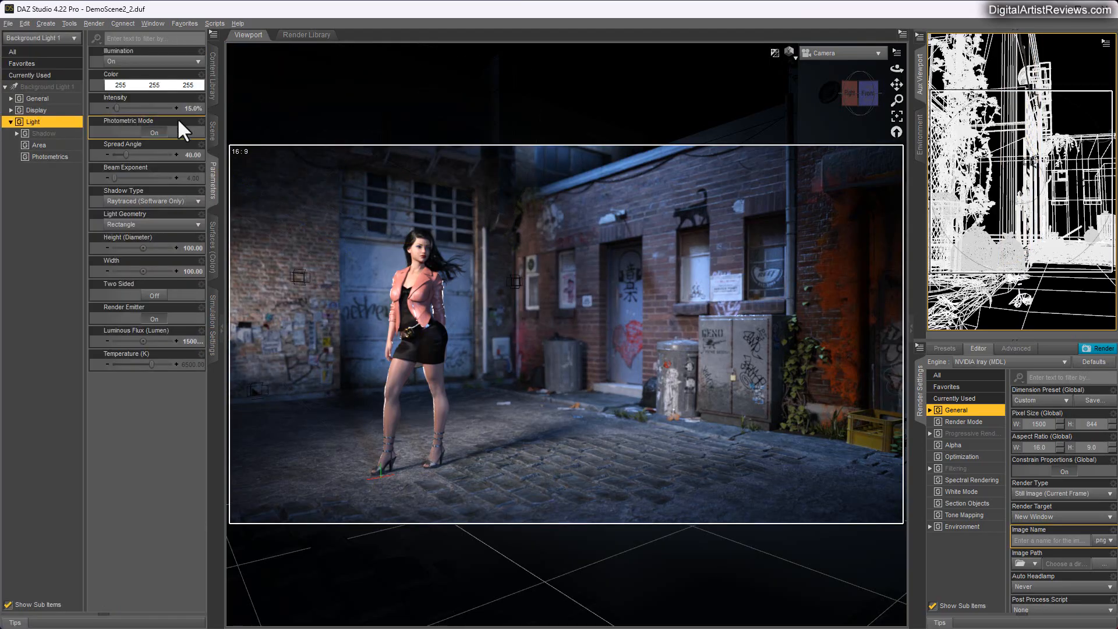
mouse_move(207, 149)
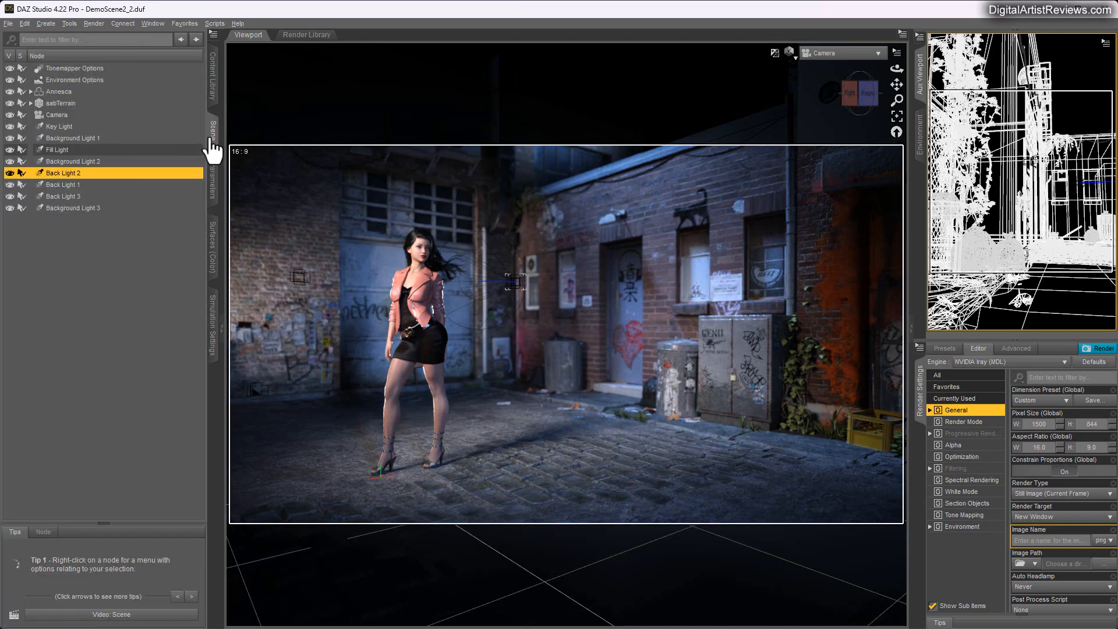
mouse_move(92, 265)
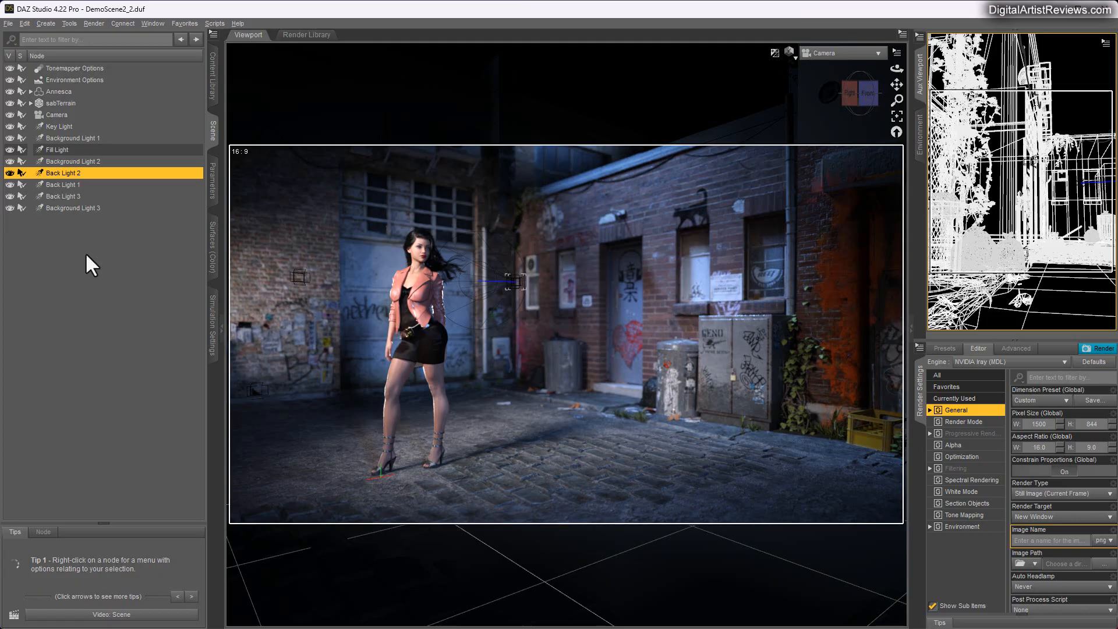
click(56, 185)
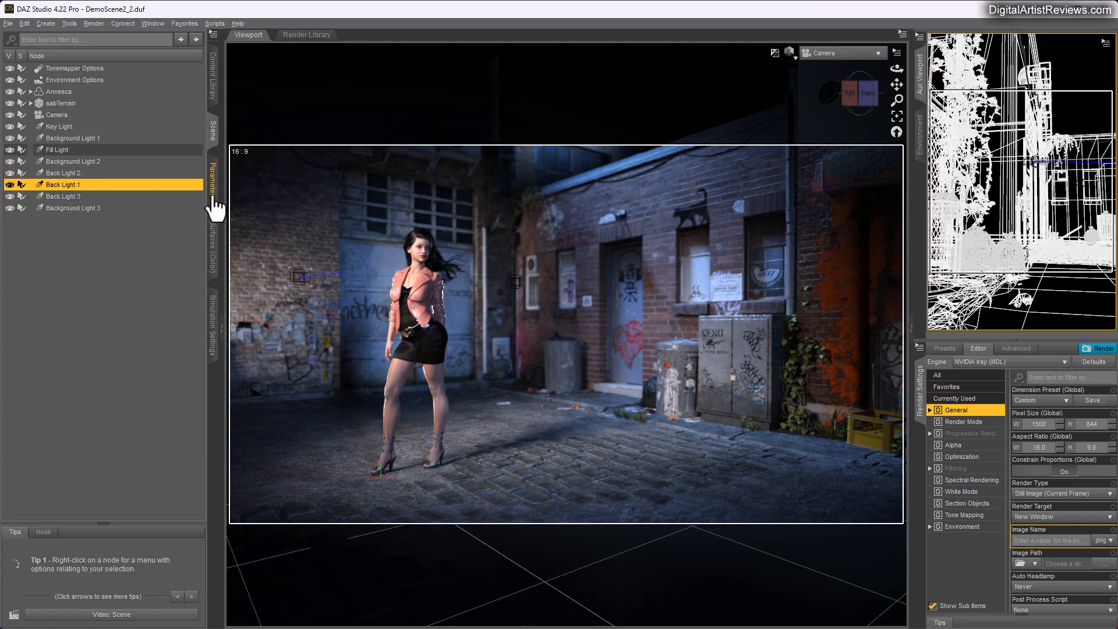
click(62, 196)
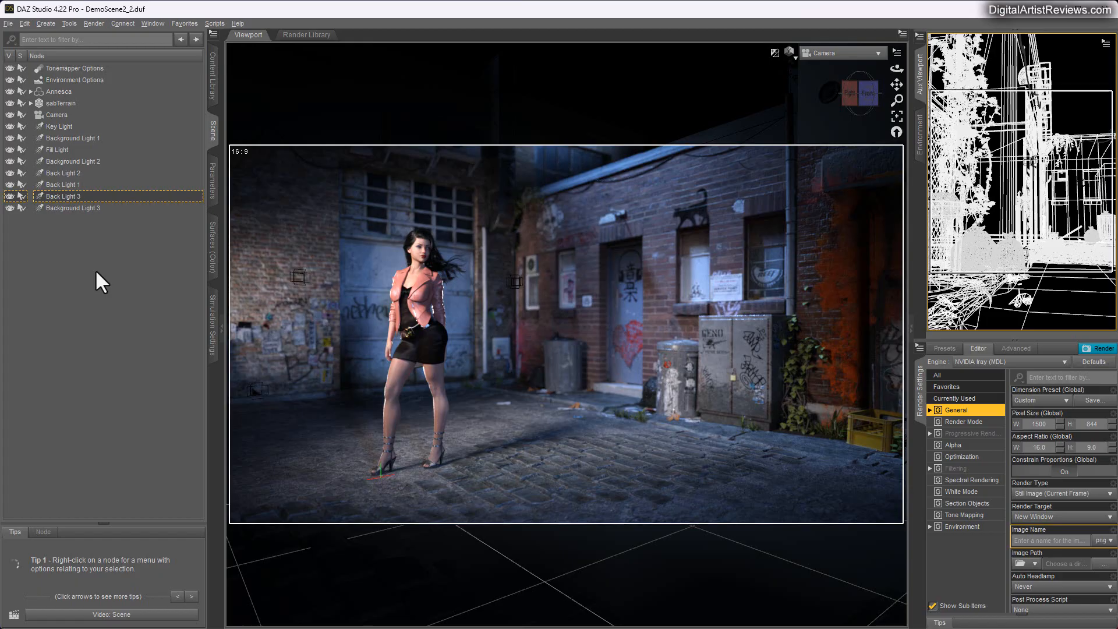
mouse_move(104, 292)
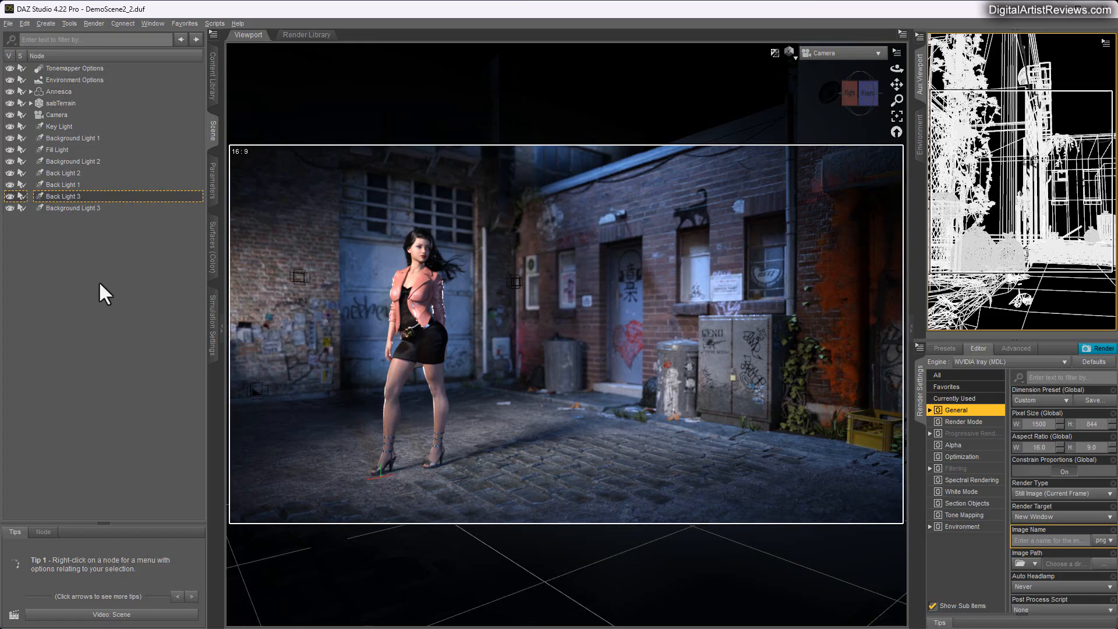
mouse_move(76, 175)
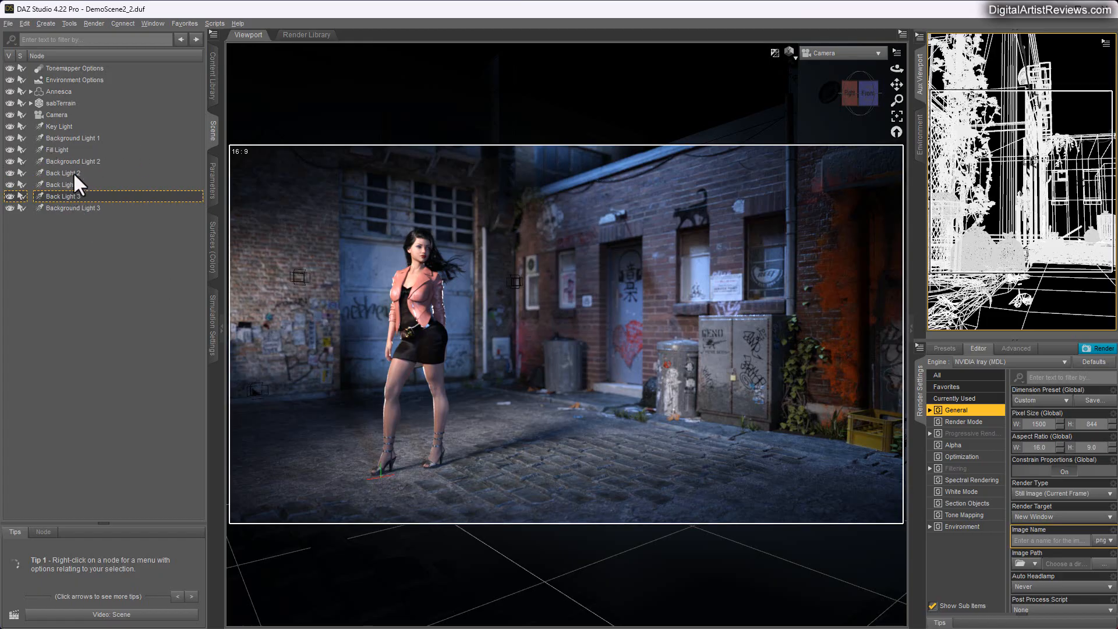
- Review all three back lights, then lower tone mapping to Film ISO 50, exposure 12
click(62, 173)
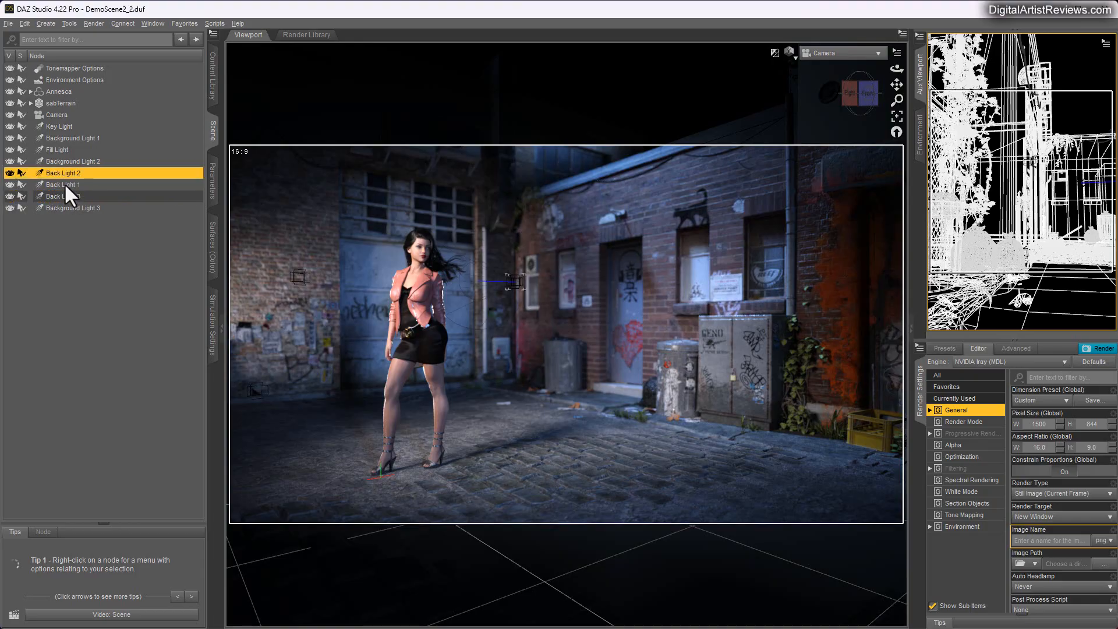
click(58, 197)
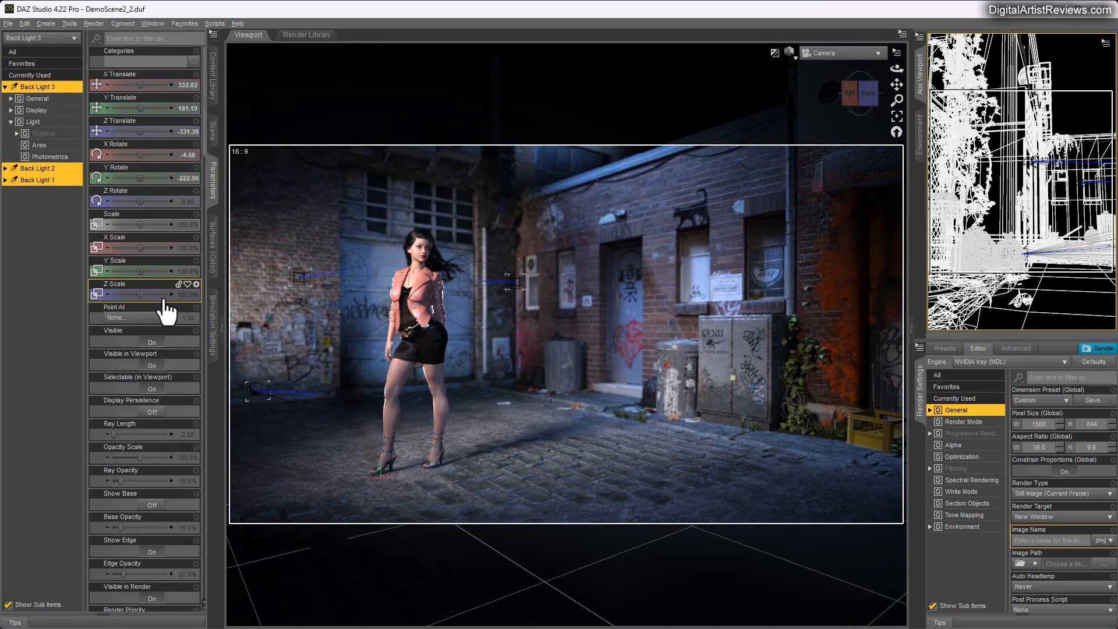
scroll(down, 3)
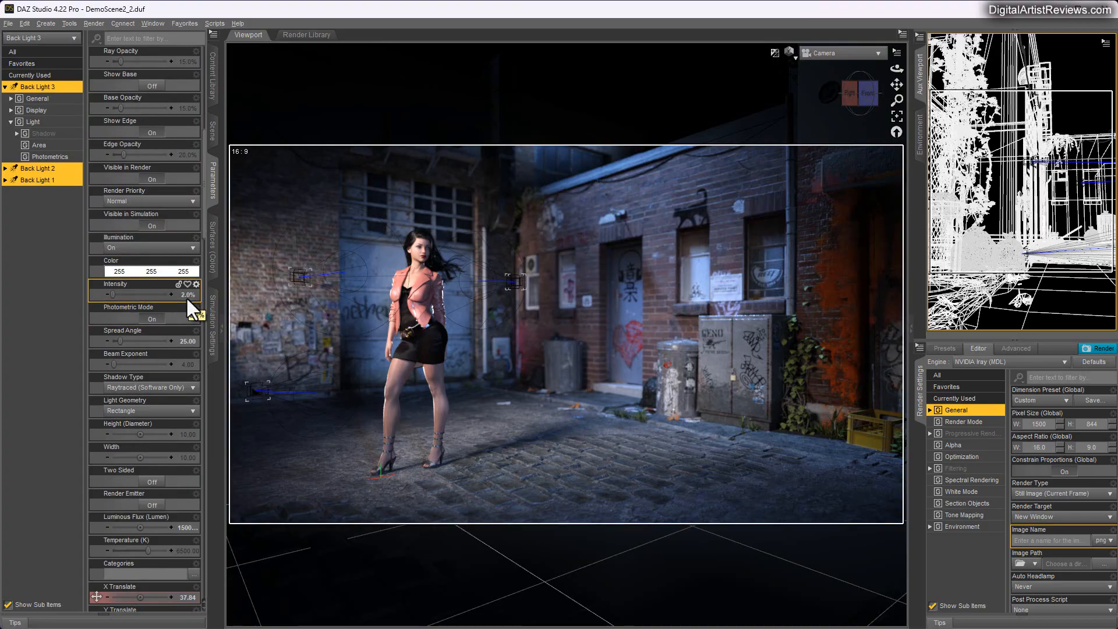
mouse_move(212, 134)
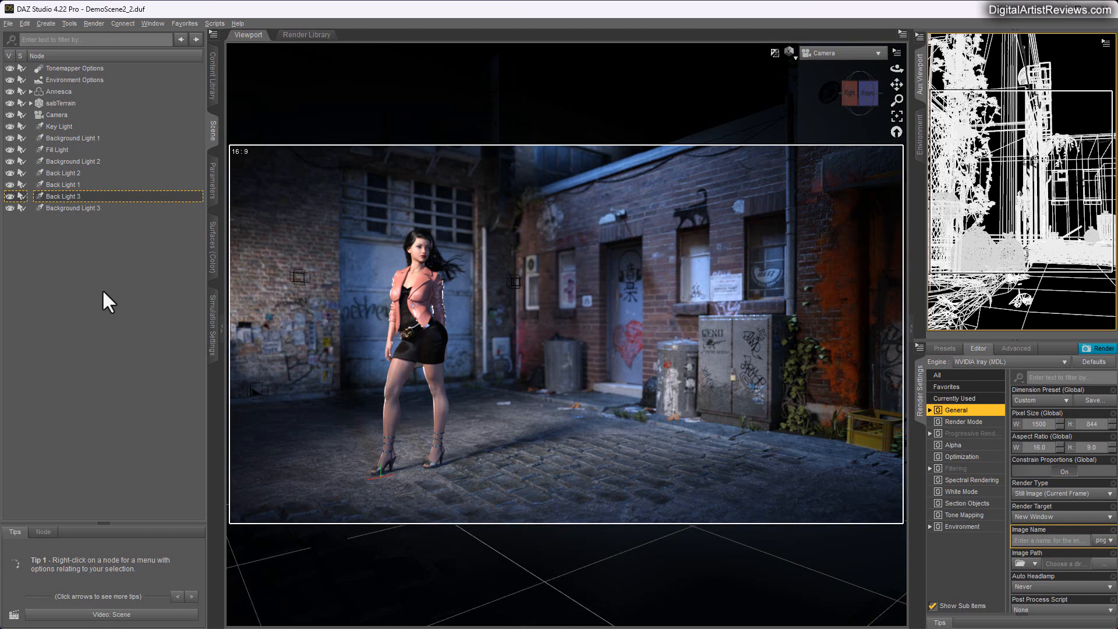
click(961, 515)
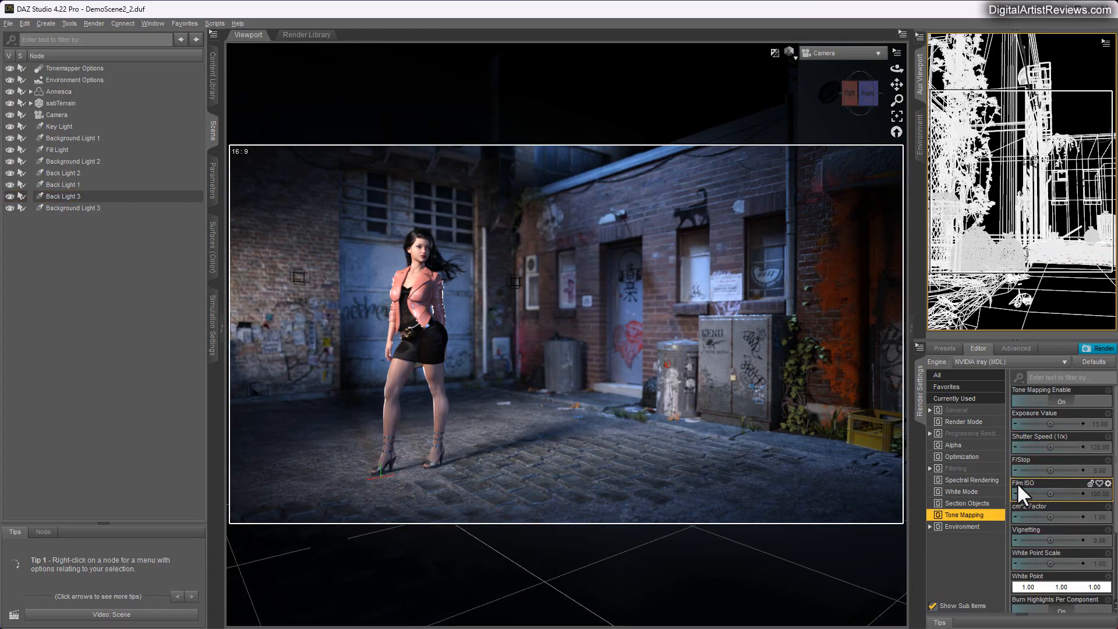
mouse_move(974, 568)
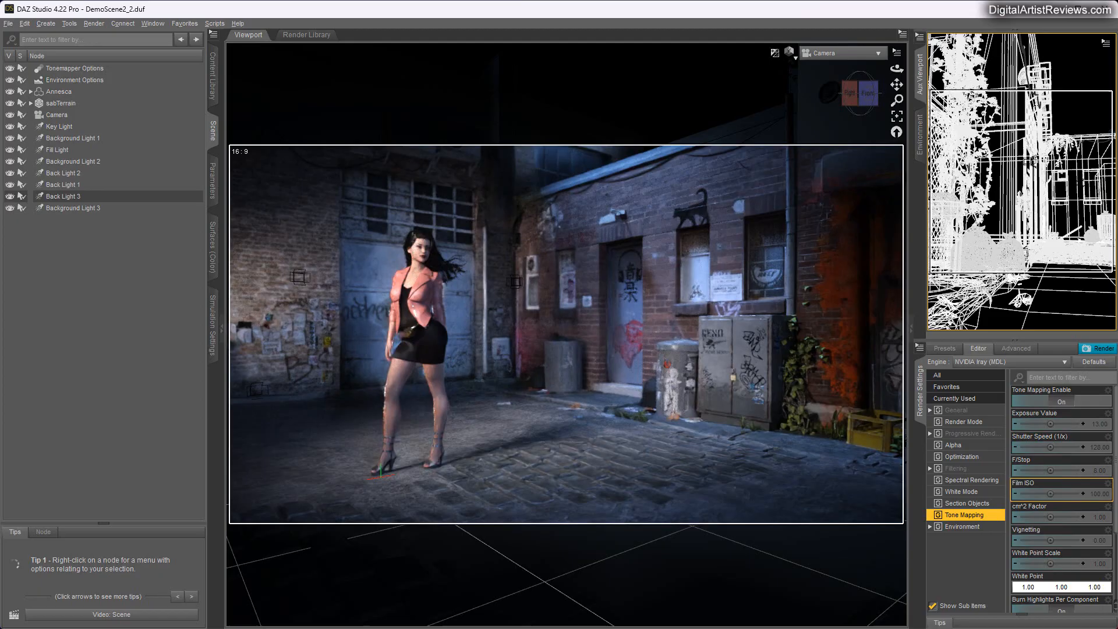
click(1061, 509)
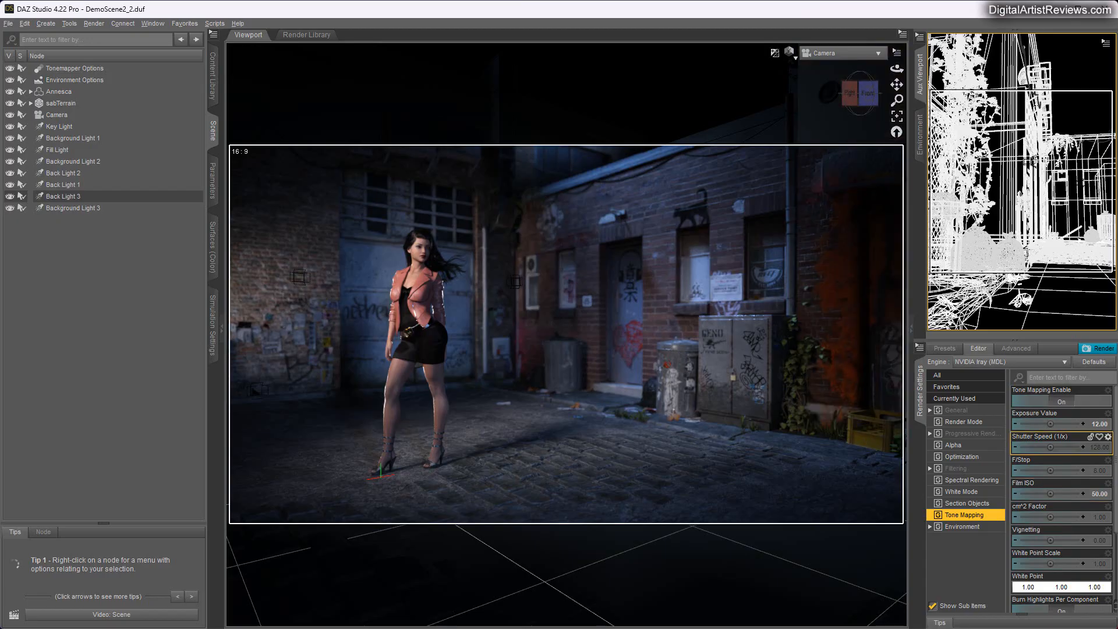
- Select the Key Light and display its light properties, showing intensity at 25%
click(59, 126)
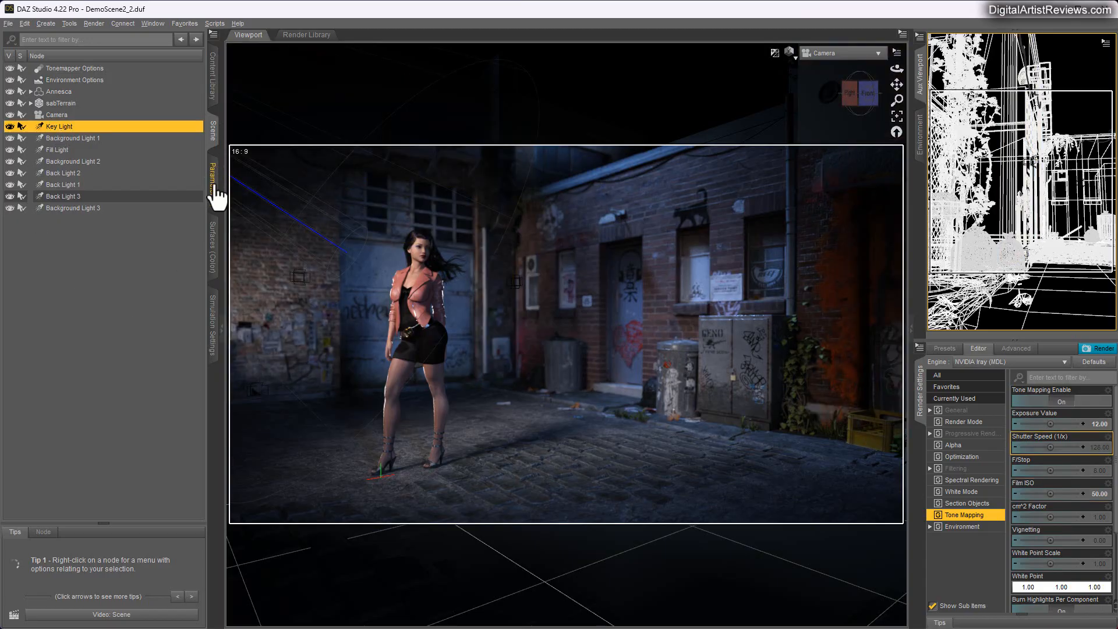
click(212, 177)
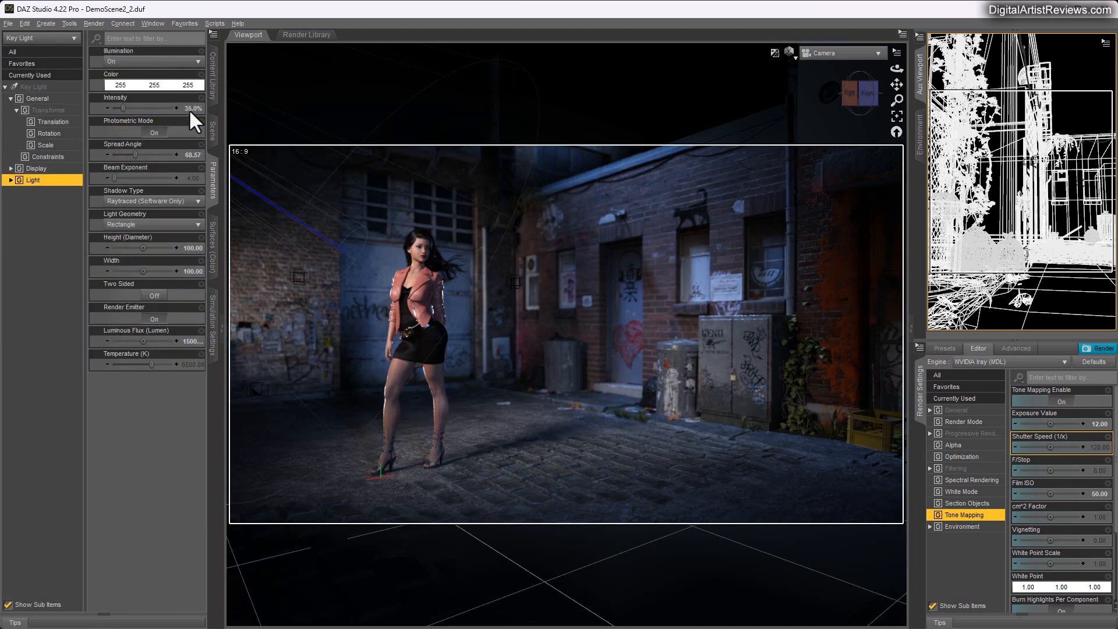